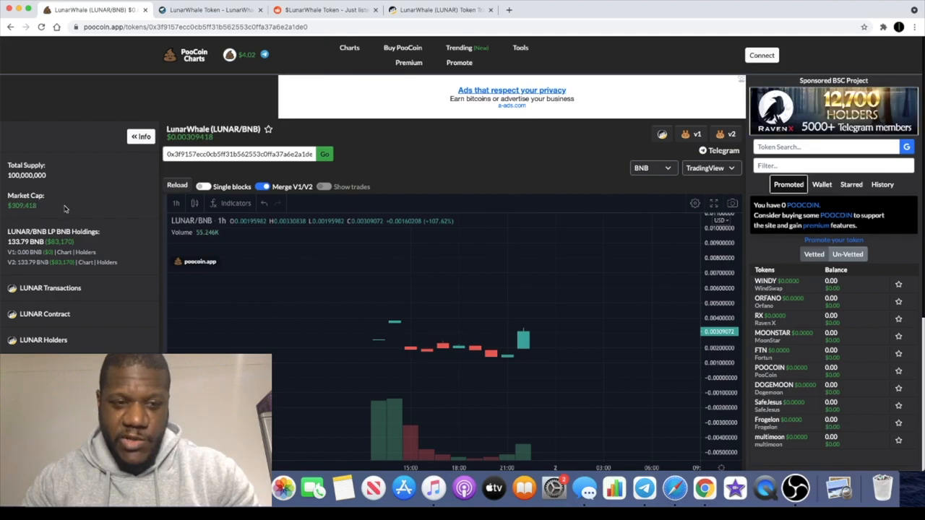
mouse_move(26, 159)
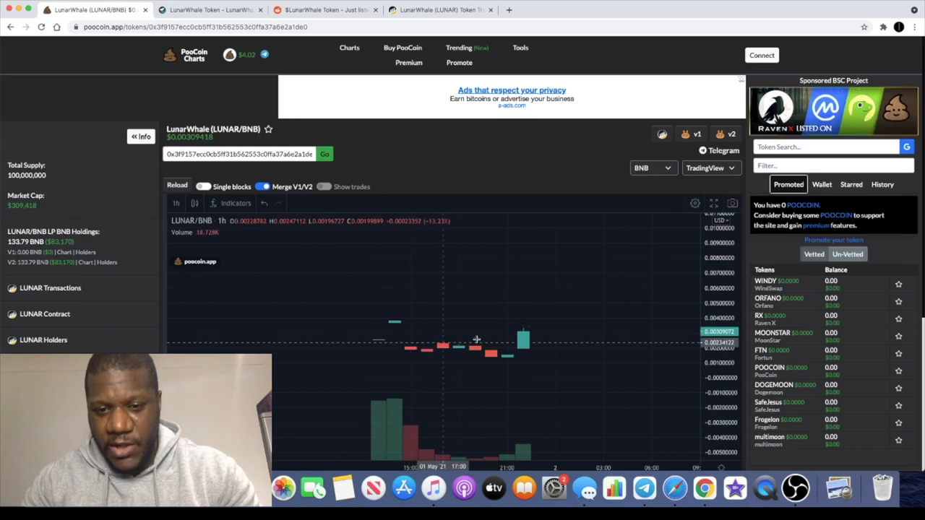
mouse_move(517, 364)
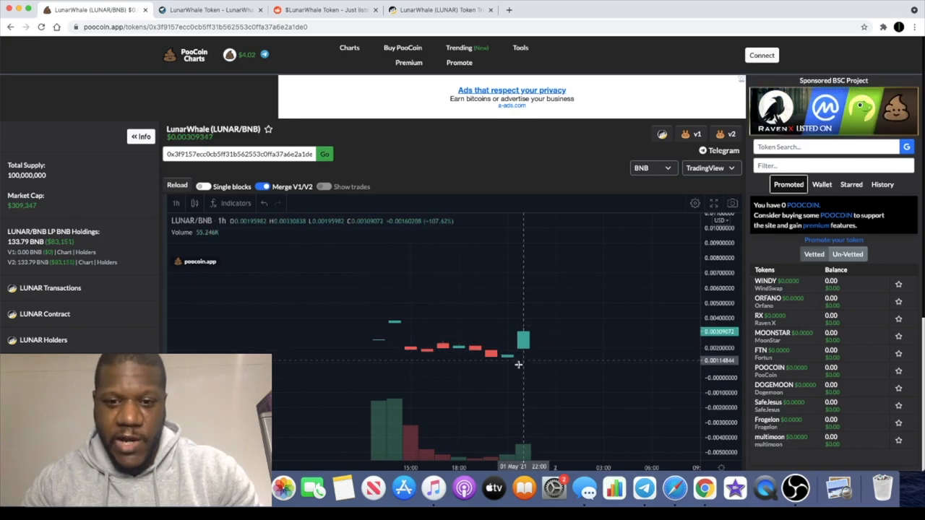
mouse_move(549, 330)
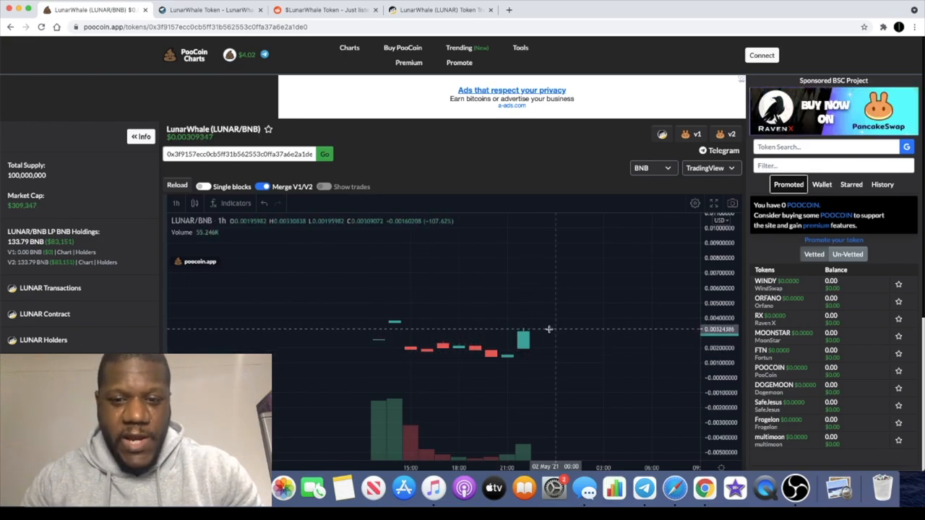
mouse_move(633, 329)
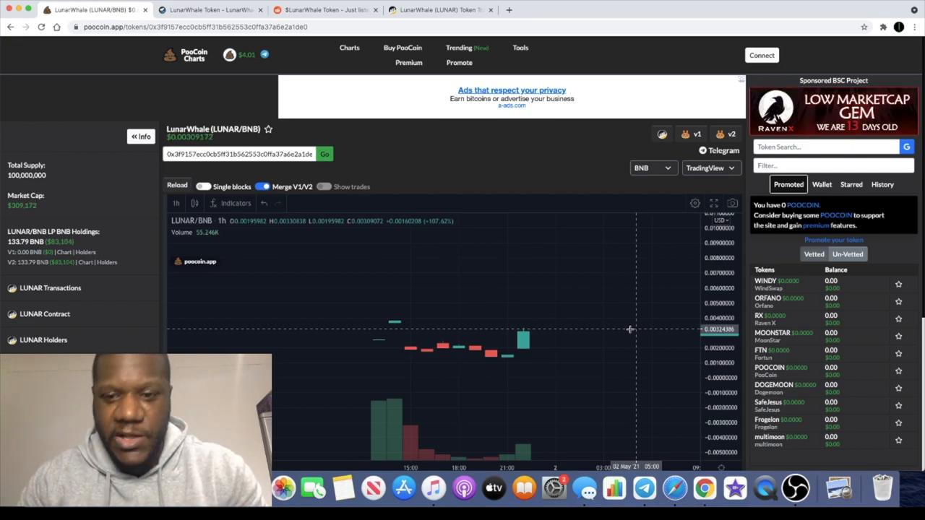
mouse_move(674, 442)
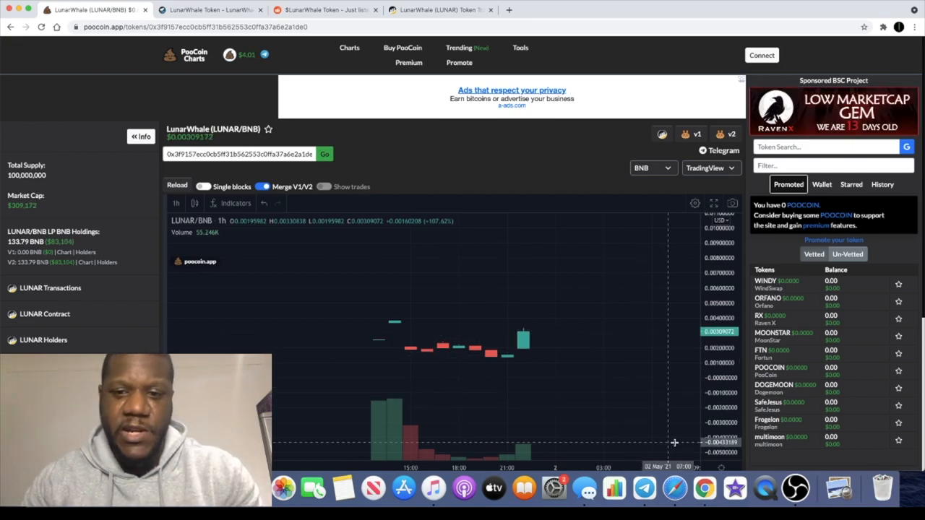
mouse_move(645, 489)
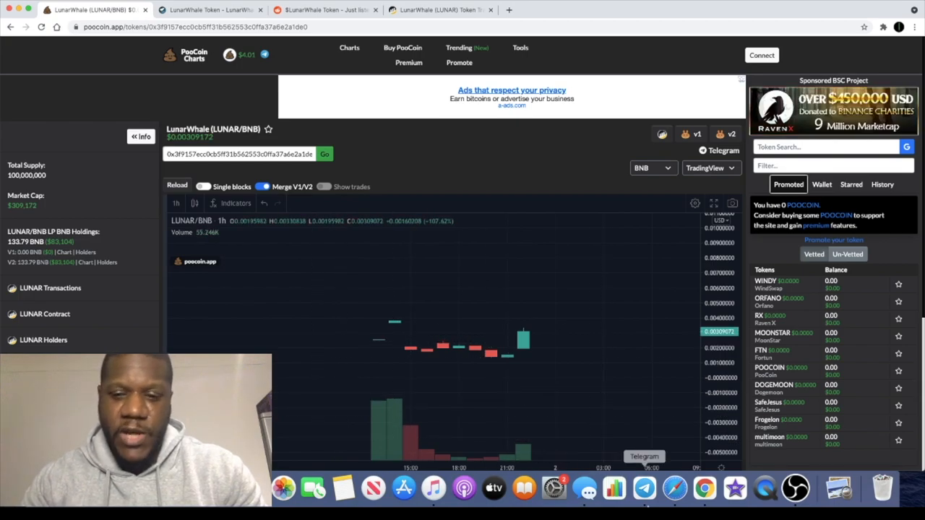
Check the LunarWhale Token Telegram group's recent messages, then return to the chart.
click(644, 488)
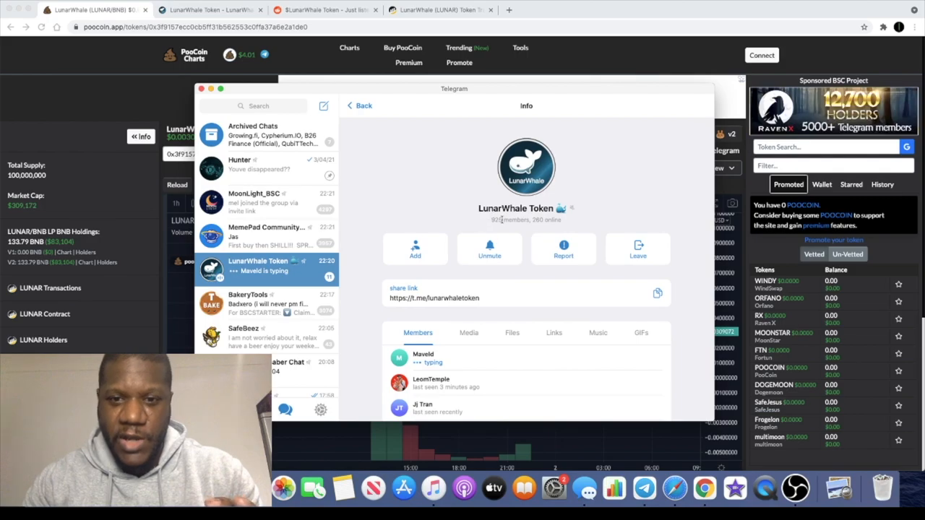
click(360, 105)
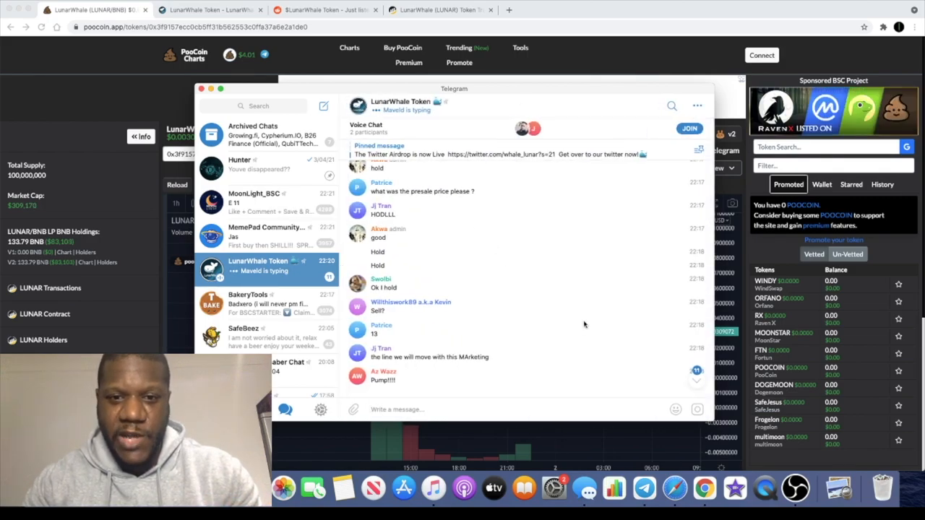
click(201, 89)
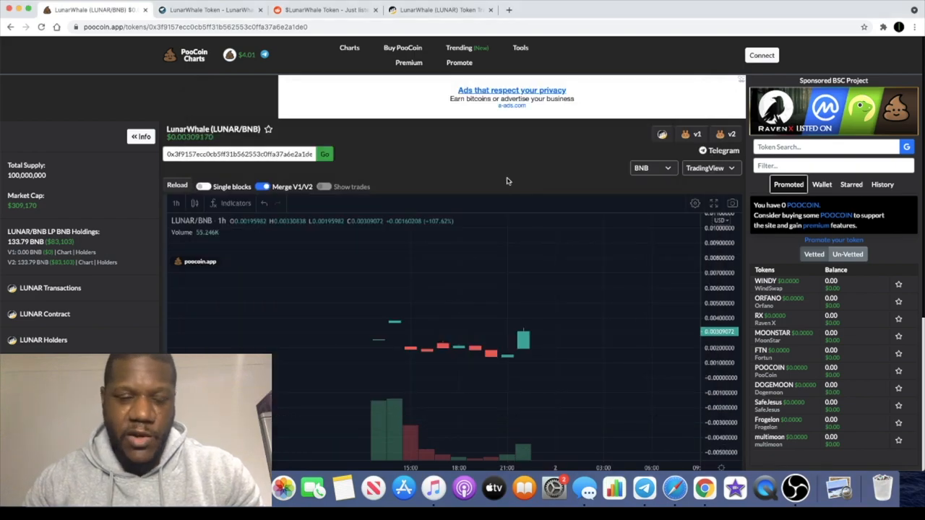
Scroll the lunarwhale.io page to the Roadmap section with the Q2, Q3 and Q4 2021 plans.
click(209, 9)
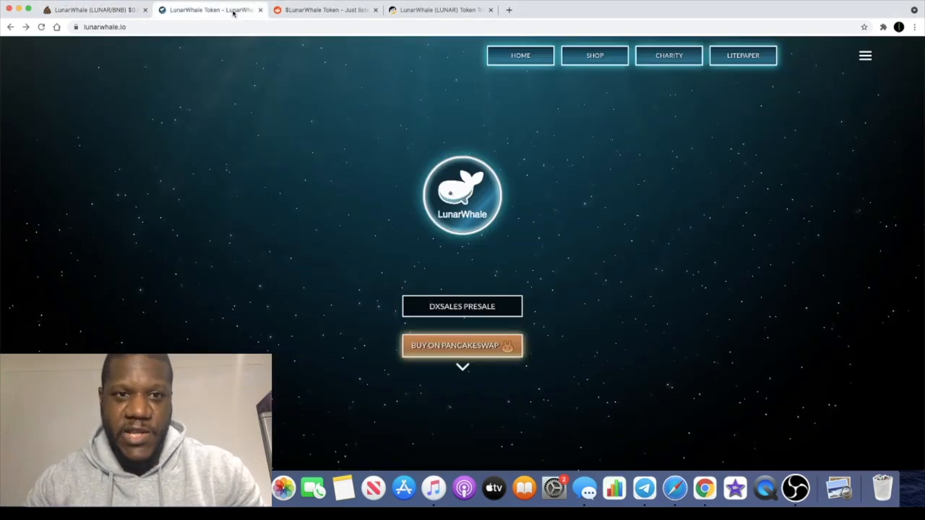
scroll(down, 3)
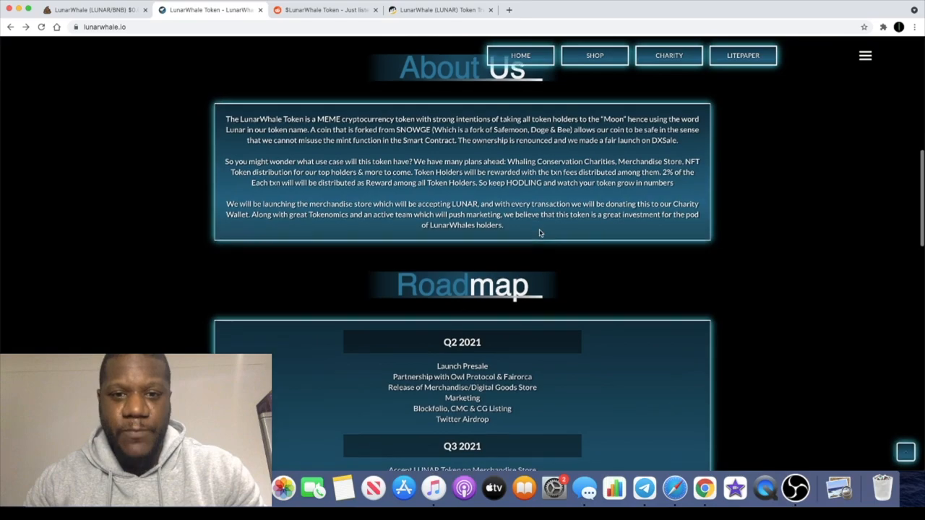
scroll(down, 3)
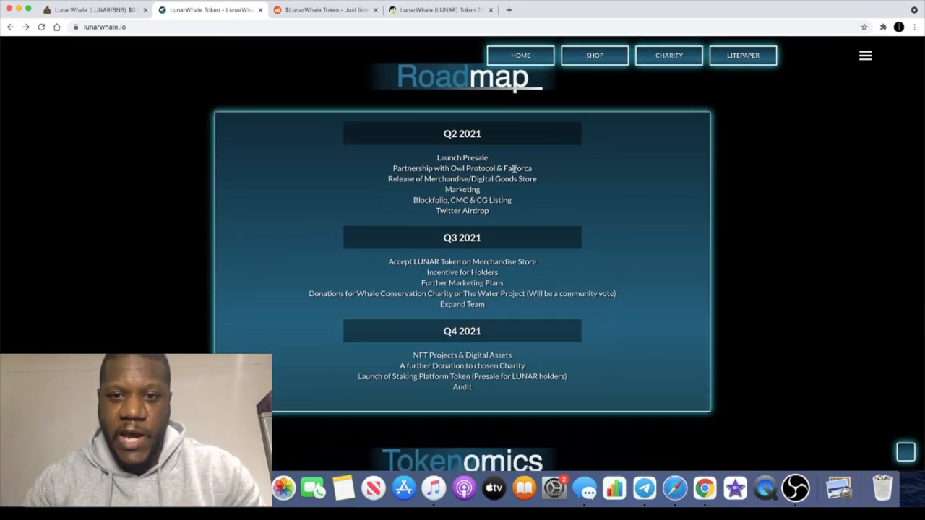
double_click(517, 168)
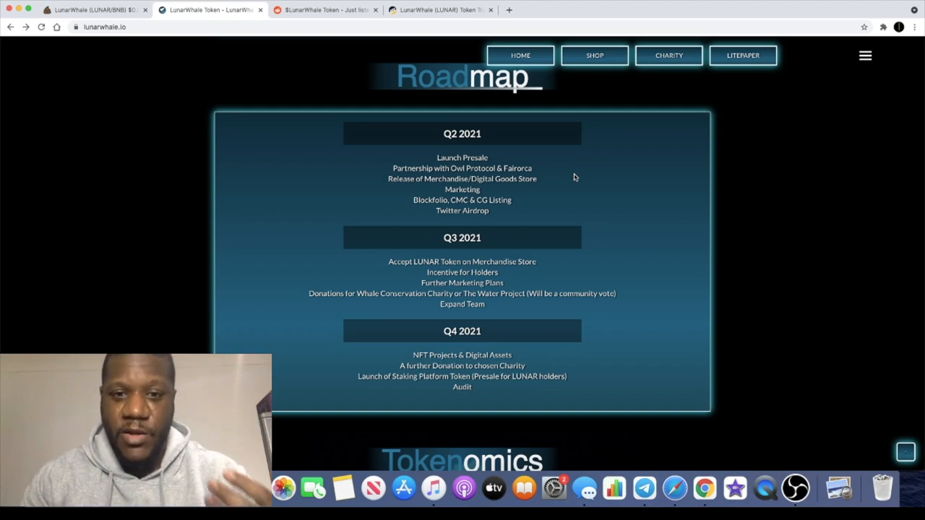
mouse_move(455, 200)
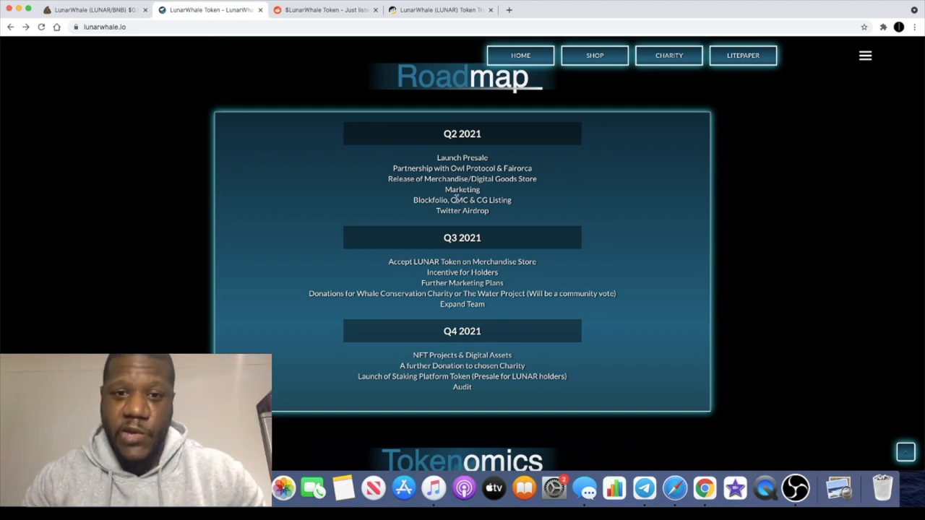
mouse_move(422, 282)
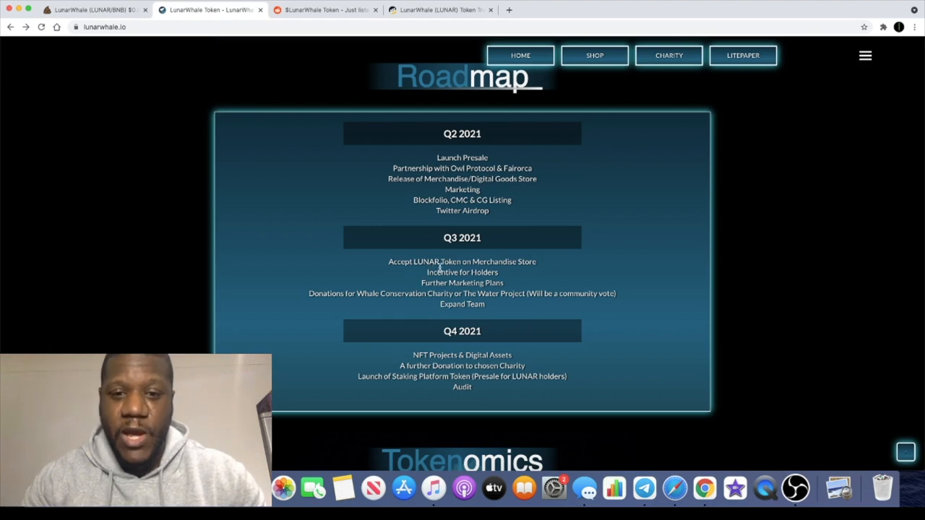
mouse_move(468, 257)
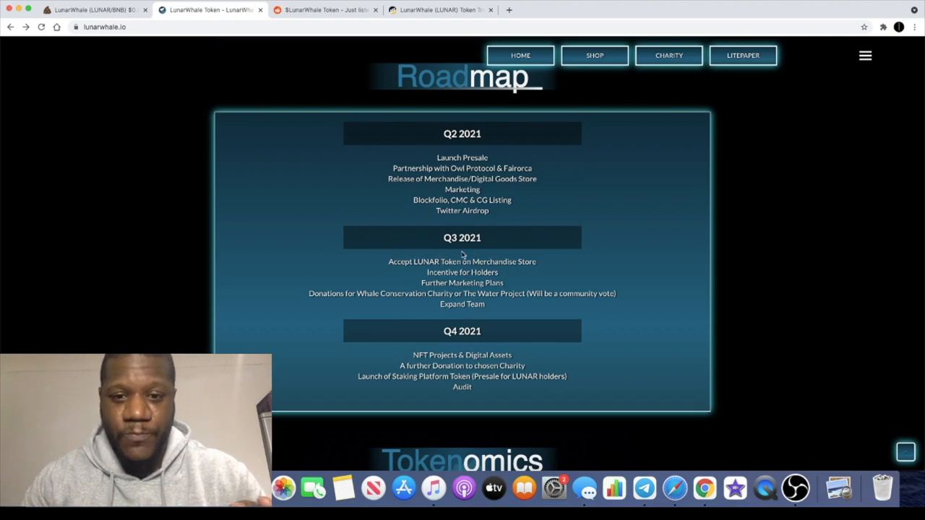
mouse_move(457, 281)
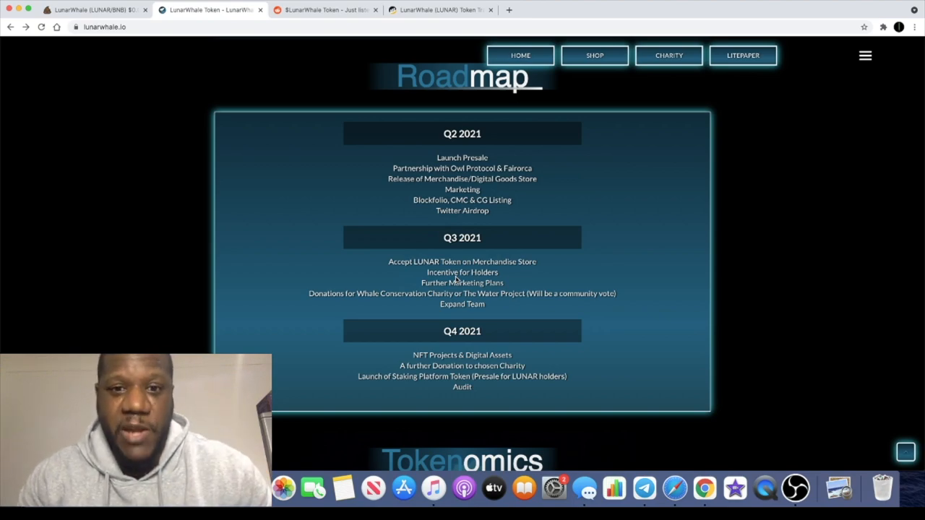
mouse_move(518, 200)
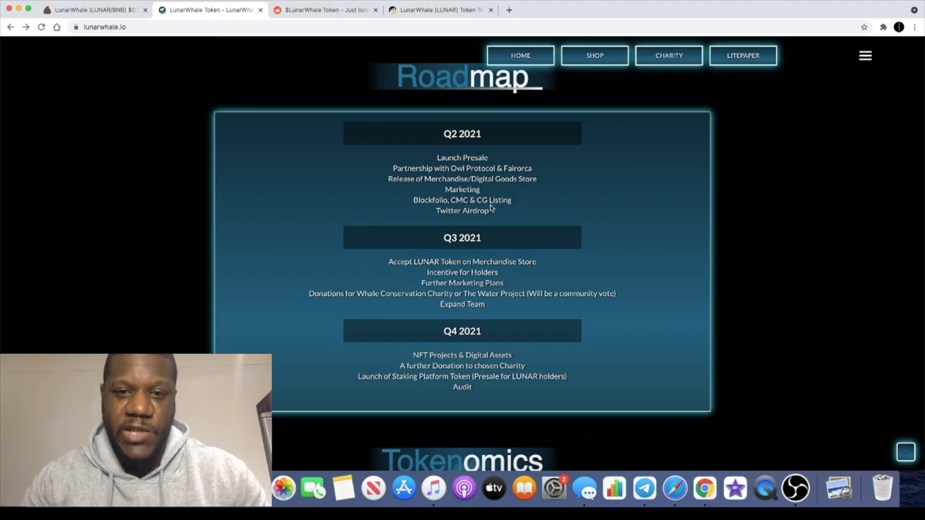
mouse_move(508, 231)
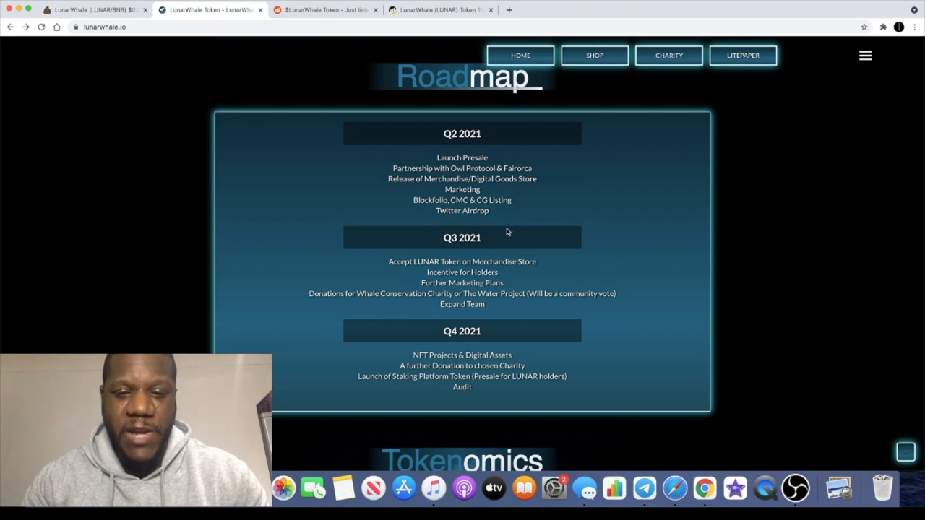
mouse_move(506, 264)
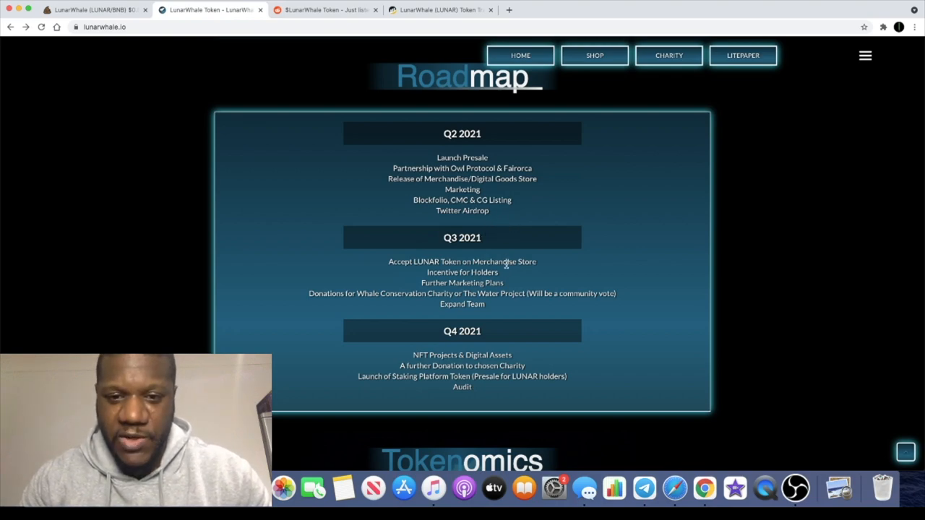
mouse_move(387, 304)
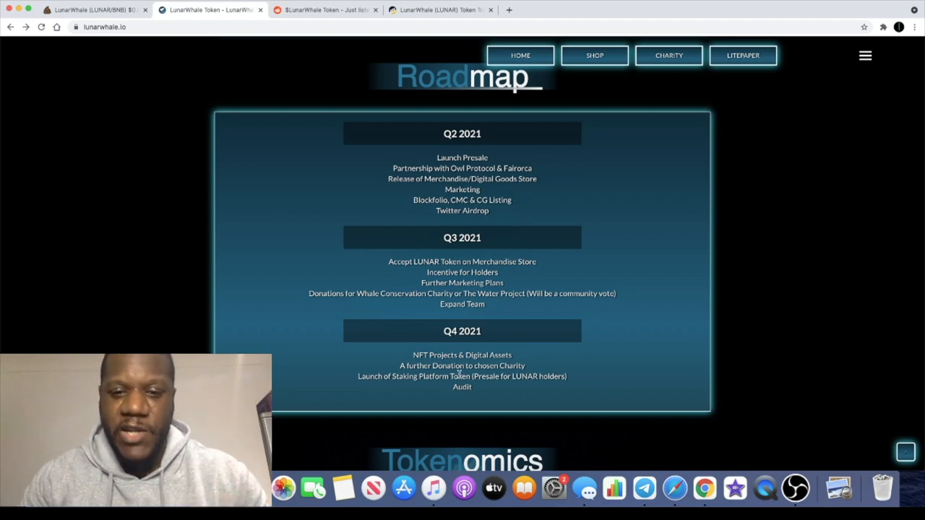
mouse_move(448, 354)
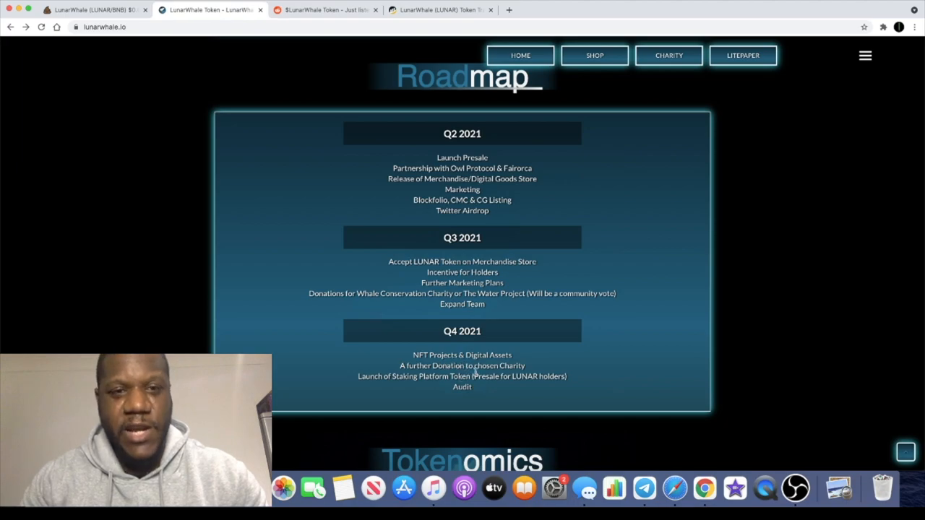
scroll(up, 3)
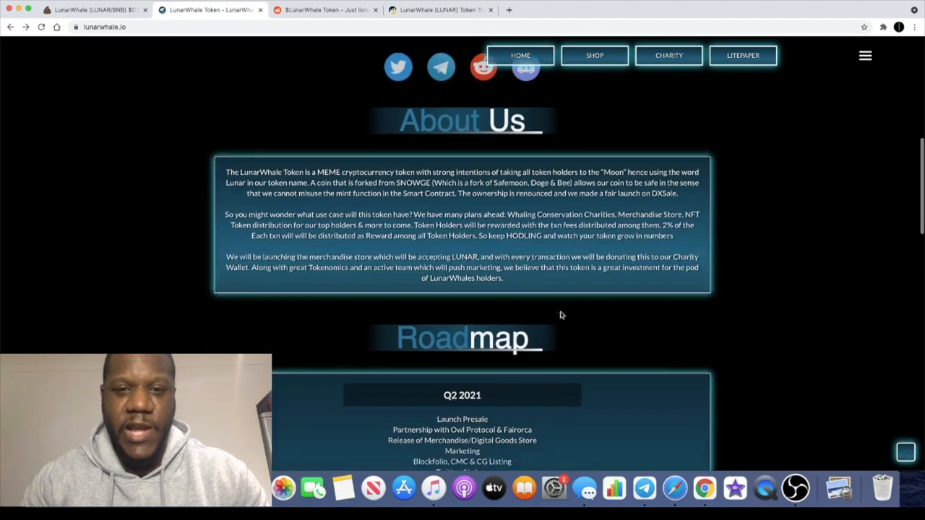
Scroll past Tokenomics with the 100,000,000 LUNAR supply, then back to the home page top.
scroll(down, 3)
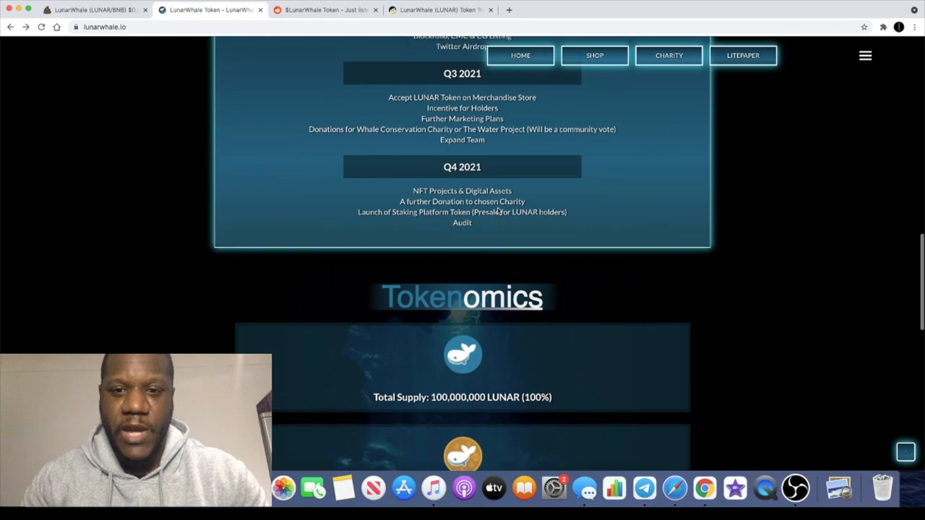
scroll(up, 3)
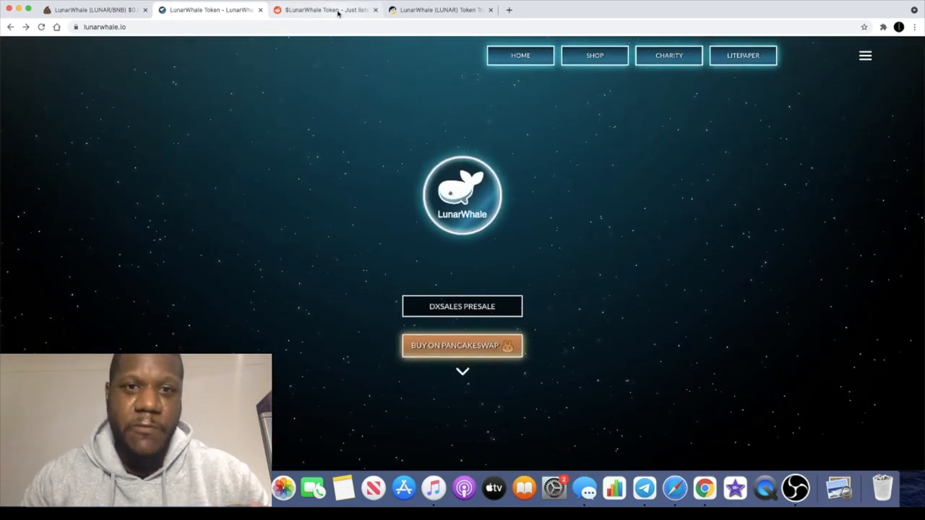
Switch to the r/CryptoMoonShots $LunarWhale Token post announcing the PancakeSwap listing.
click(325, 8)
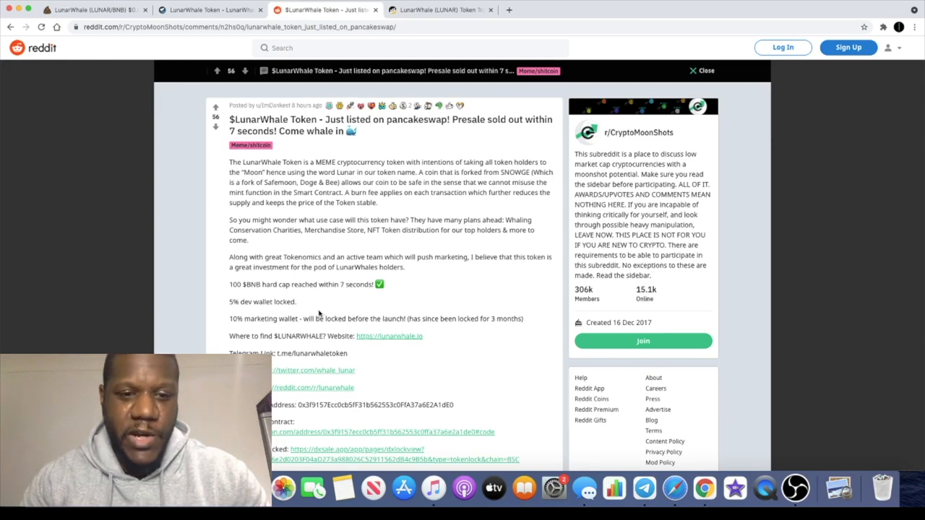
mouse_move(296, 327)
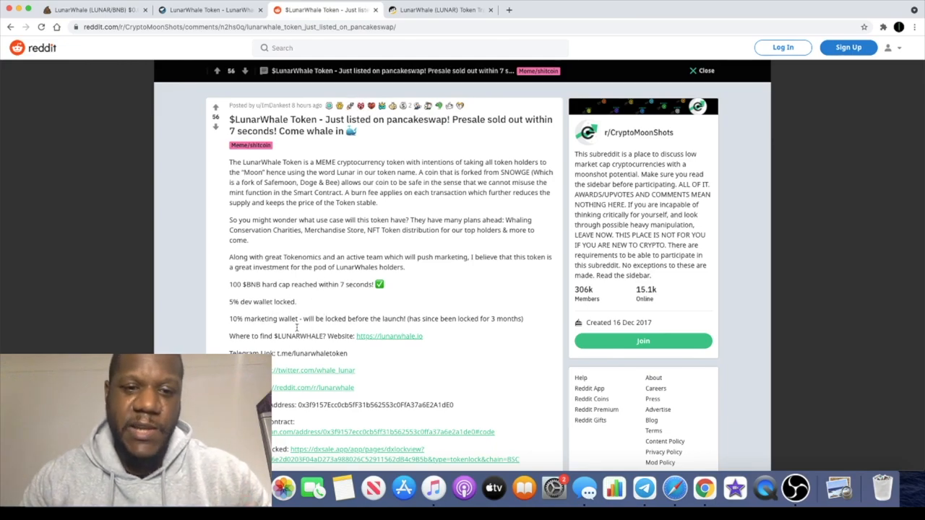
mouse_move(387, 240)
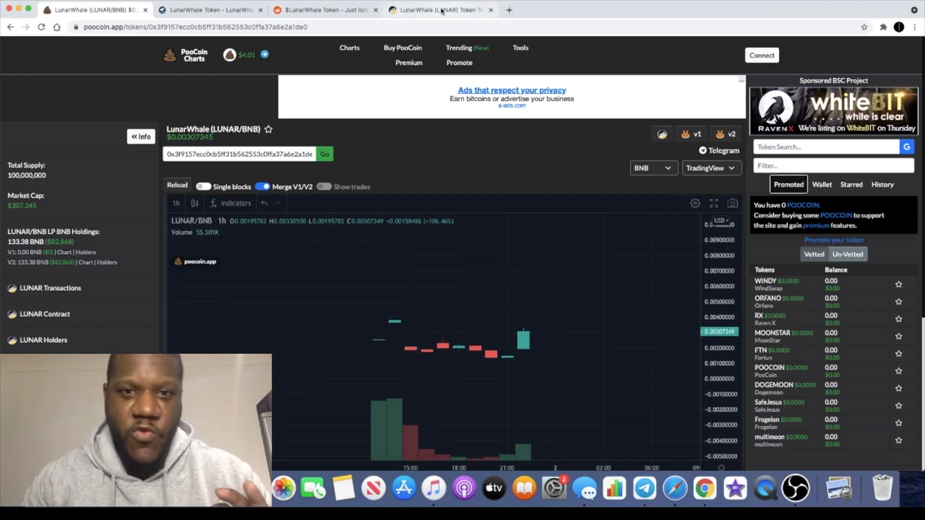
mouse_move(442, 8)
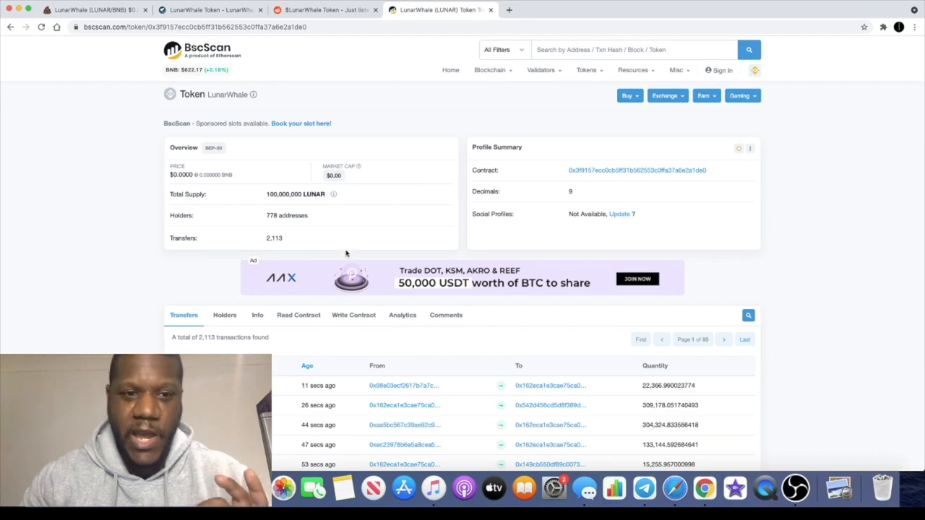
mouse_move(270, 224)
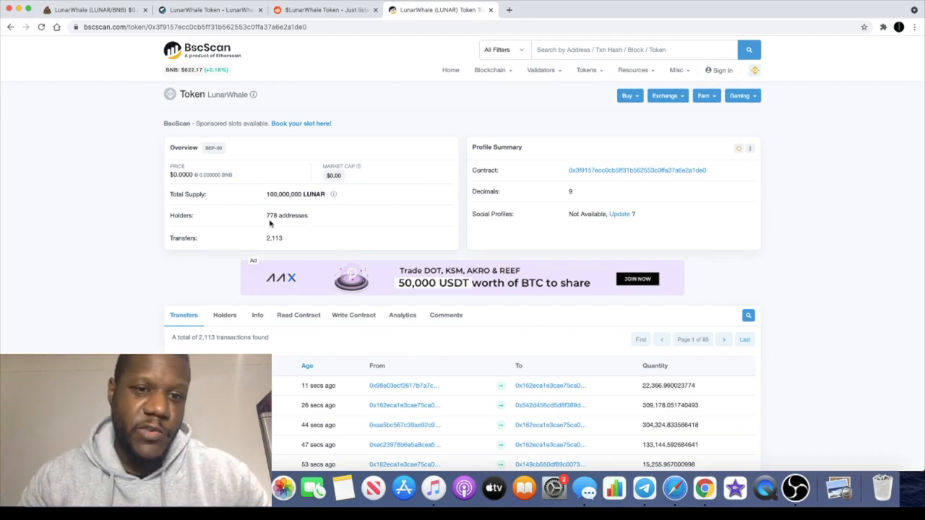
mouse_move(296, 201)
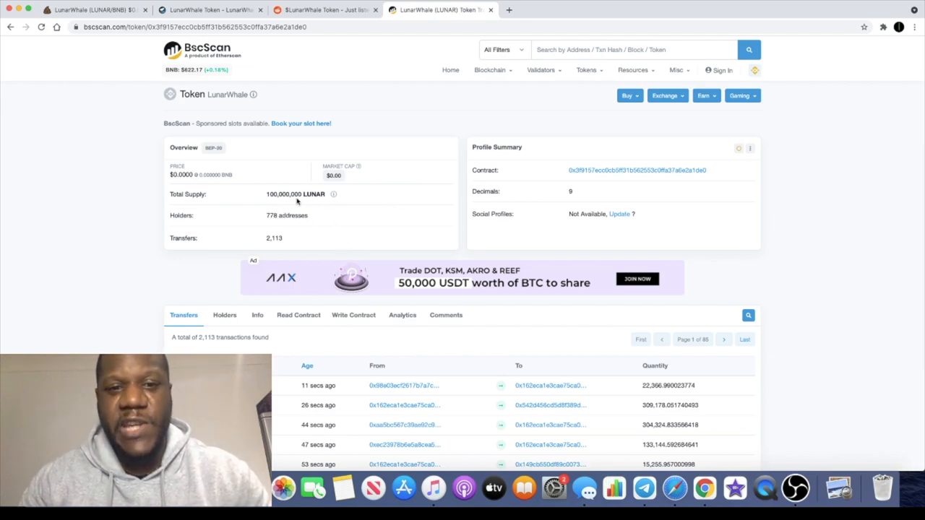
mouse_move(397, 260)
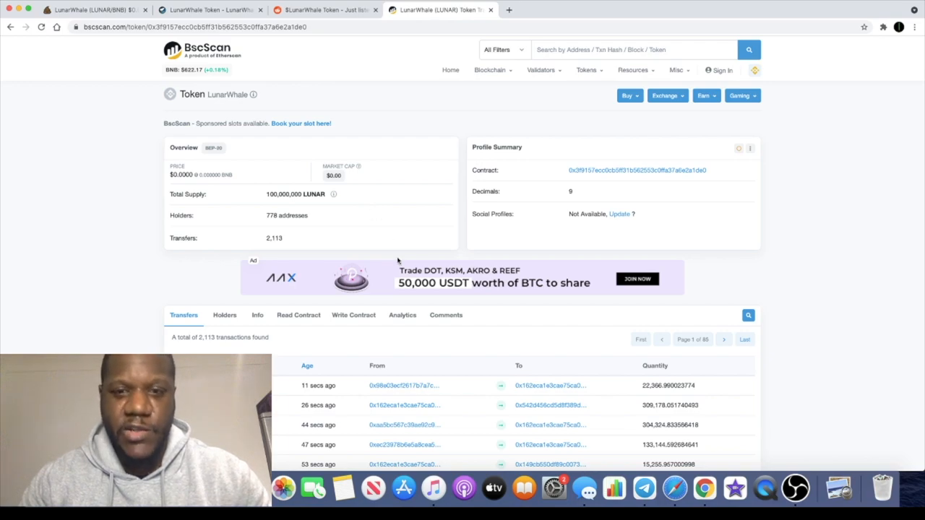
Reload the BscScan token page to show 788 holders and 2,138 transfers, then return to the LUNAR/BNB chart.
click(40, 26)
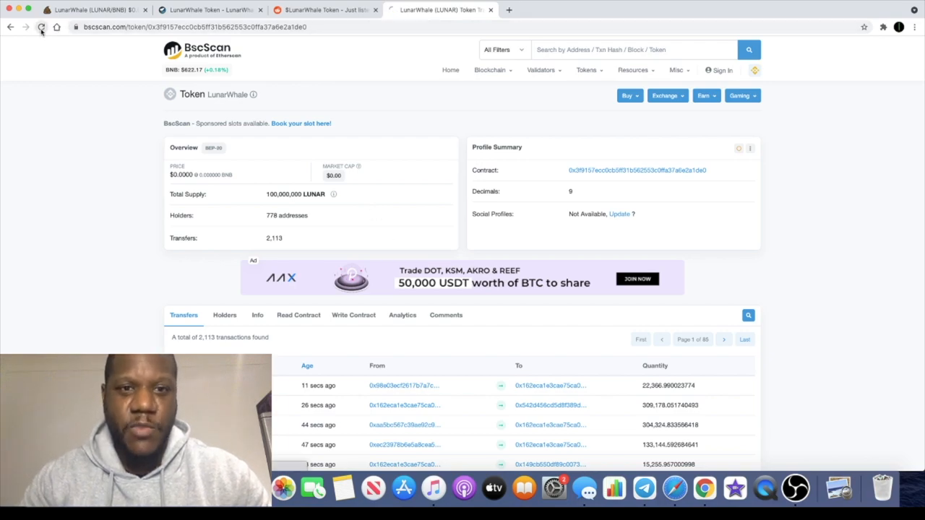
click(41, 26)
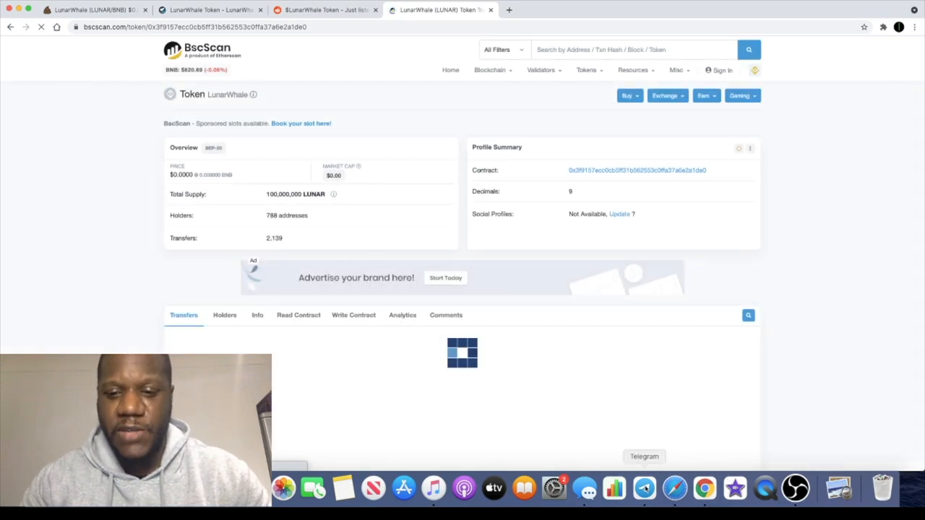
click(643, 488)
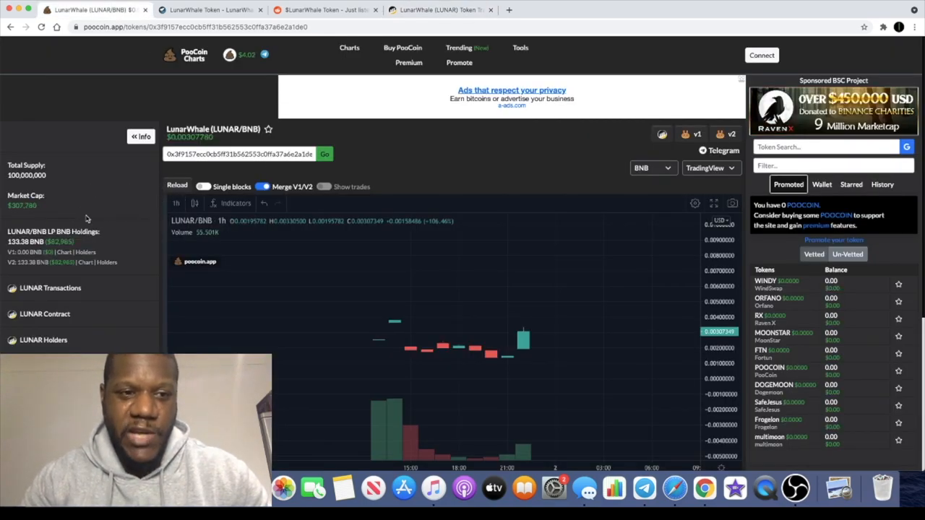
mouse_move(564, 330)
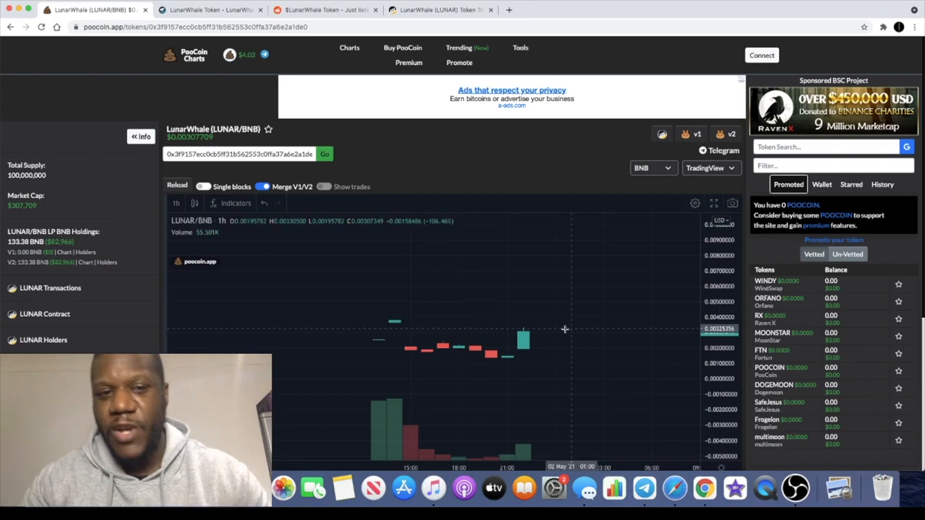